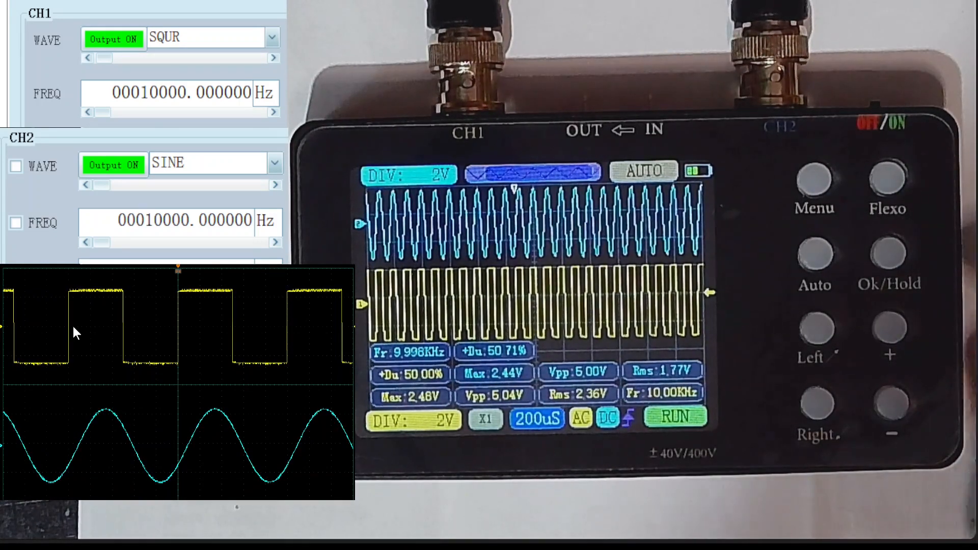
- Keep CH1 on a 10 kHz square wave and CH2 on a 10 kHz sine with outputs on
{"action": "left_click", "coordinate": [888, 402]}
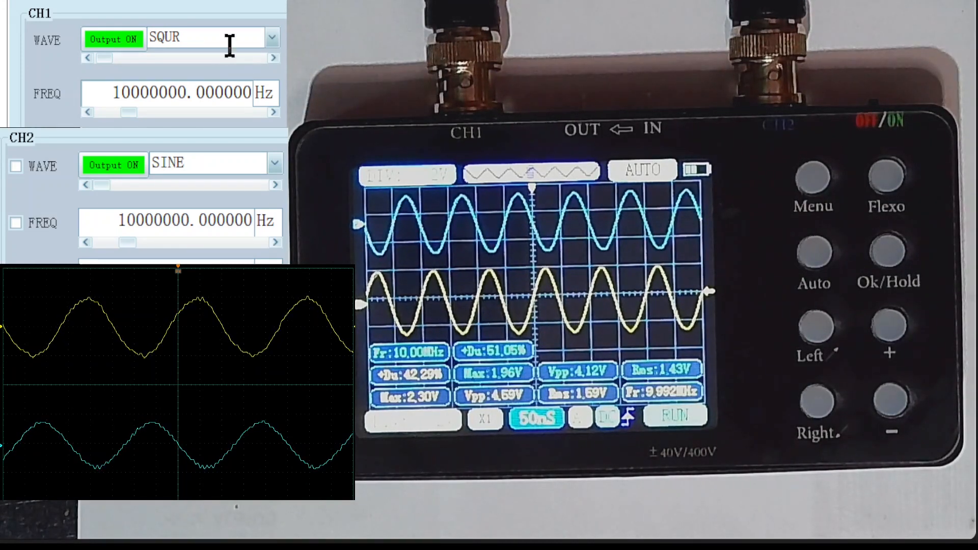
- Enter 02 in the CH1 frequency field to make it 02000000.000000 Hz
{"action": "type", "text": "02"}
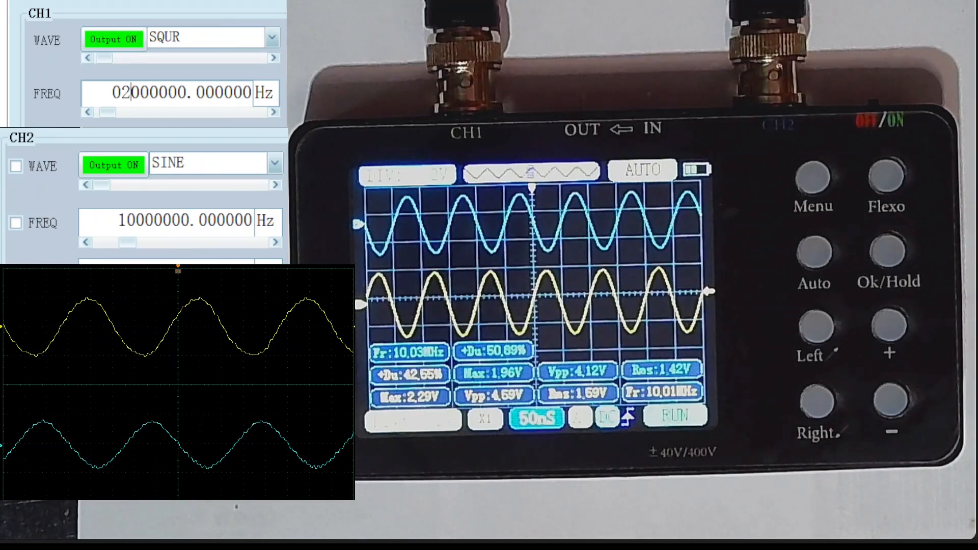